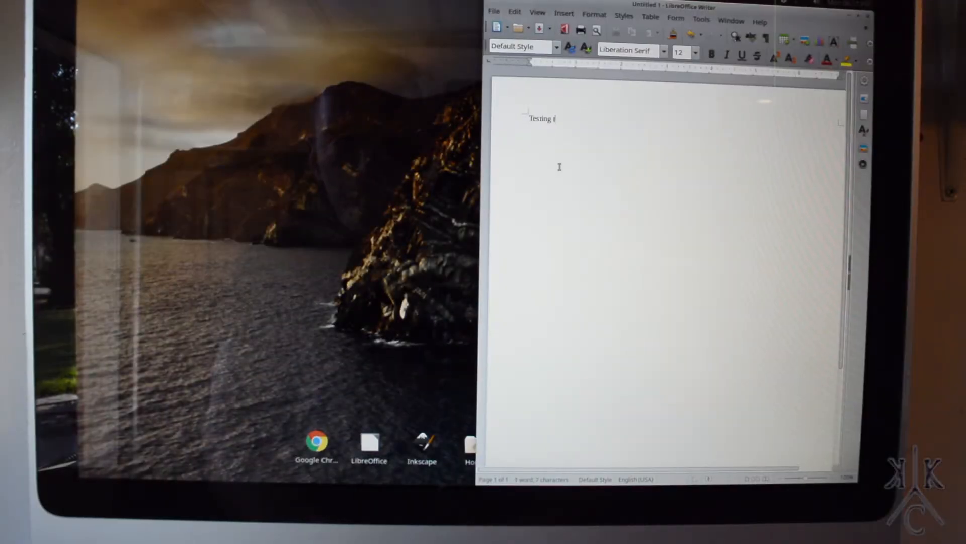
Type the test sentence 'Testing testing one two three 3' on the document's first line.
type("esting")
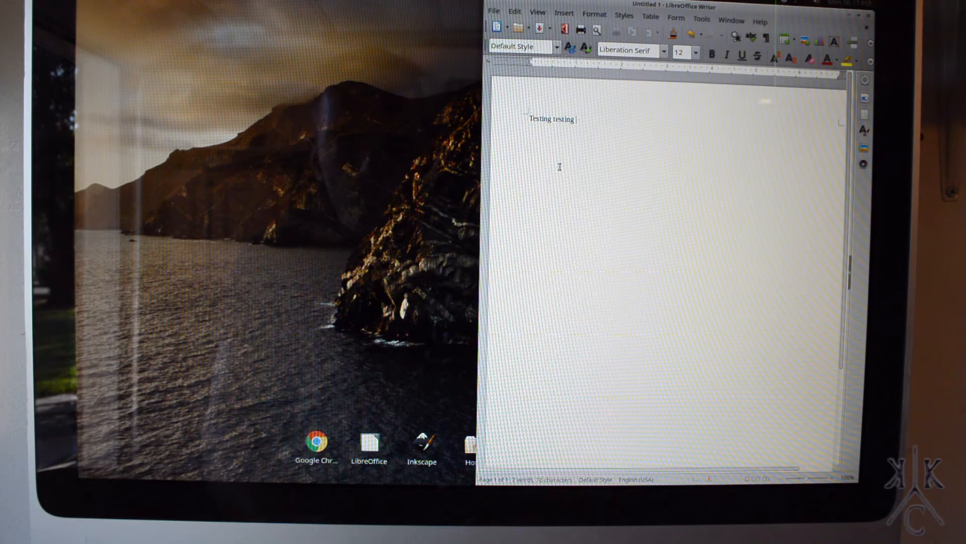
type("one two there")
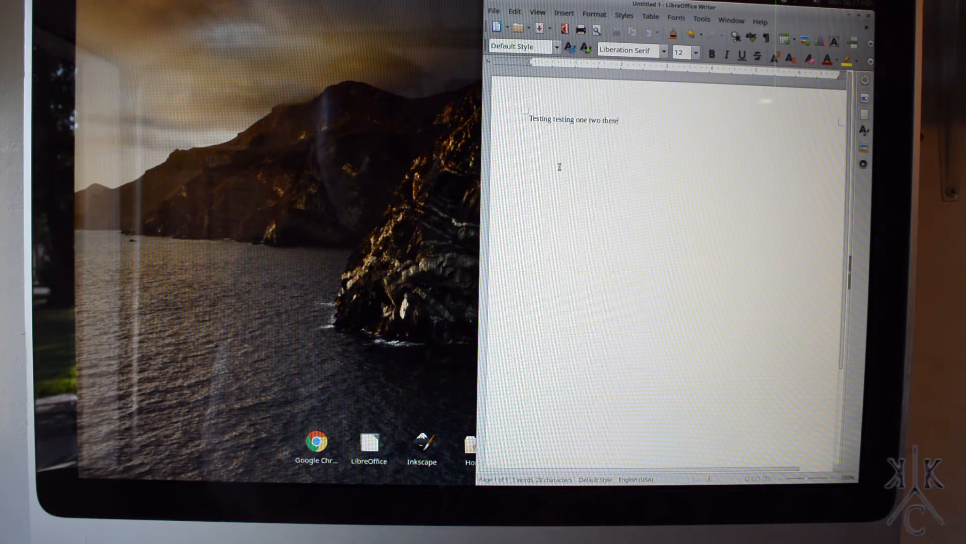
type("three")
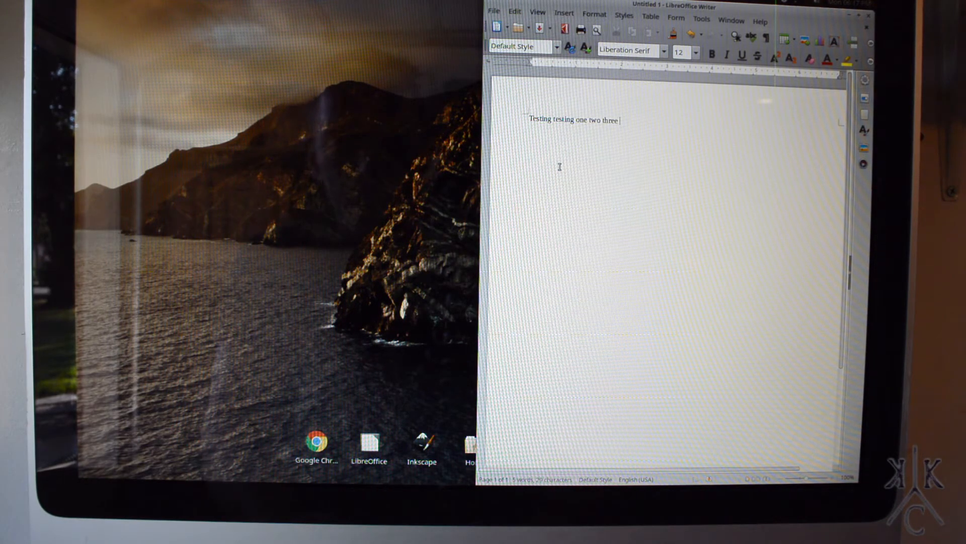
type("3")
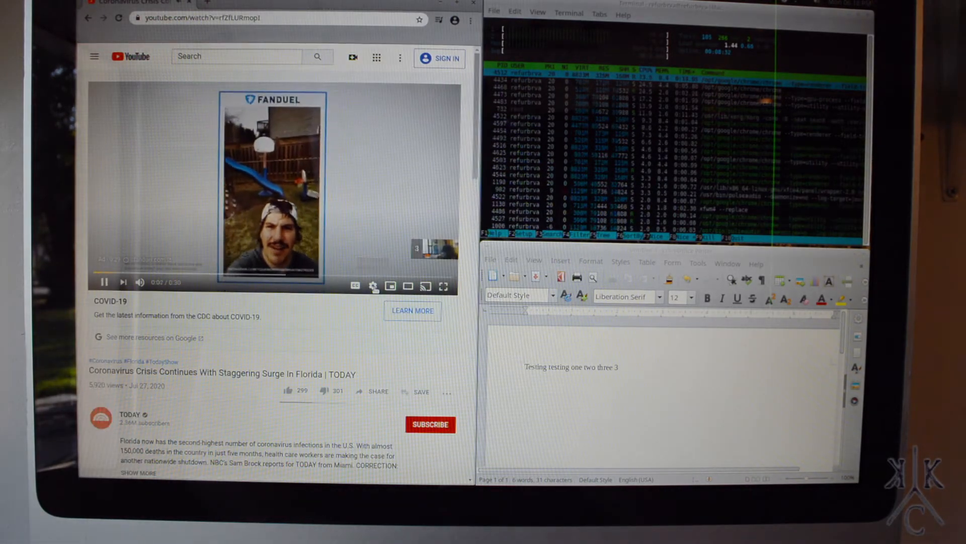
Skip the YouTube ad so the Florida coronavirus news report starts playing.
left_click(411, 311)
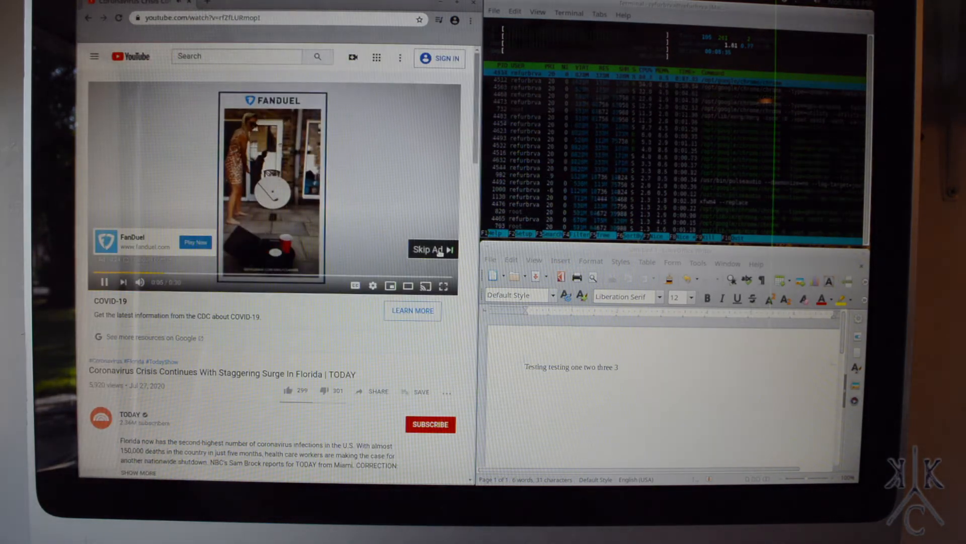
left_click(430, 249)
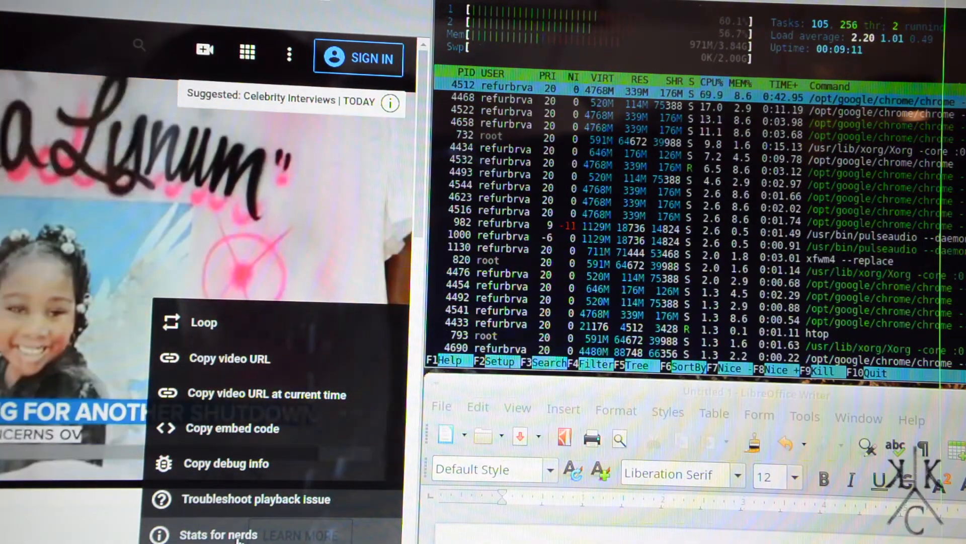
Show the Stats for nerds playback overlay on the news video via the player's context menu.
left_click(219, 534)
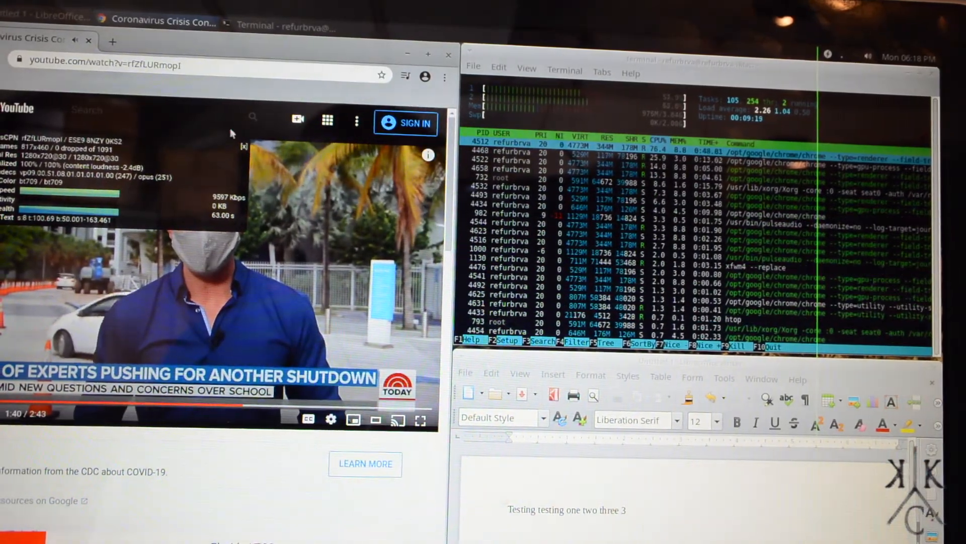
left_click(112, 41)
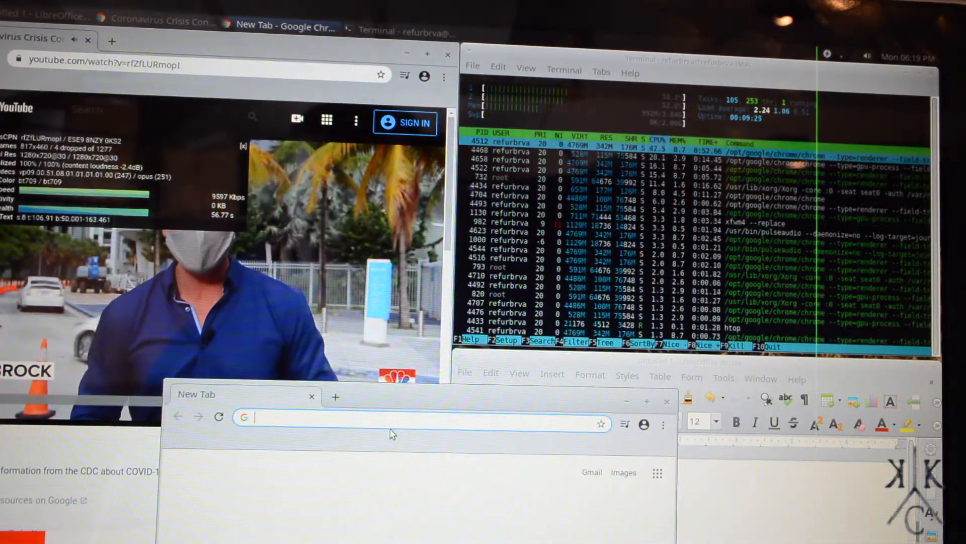
type("www.ebay.com")
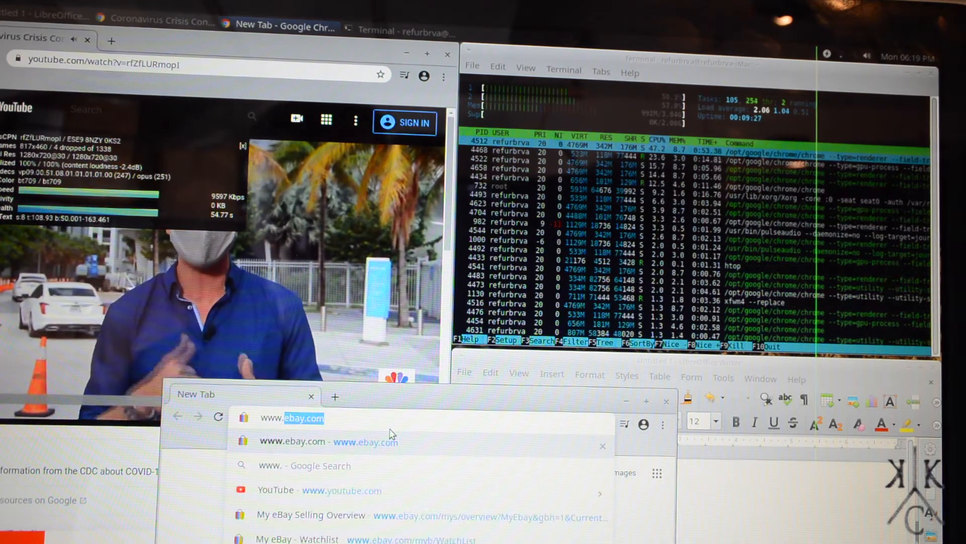
type("www.wa.ma")
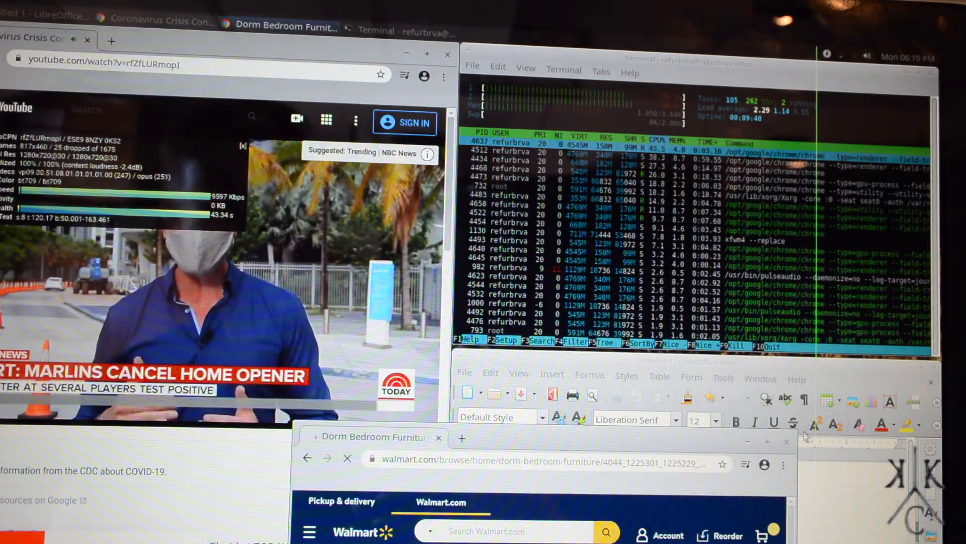
left_click(439, 437)
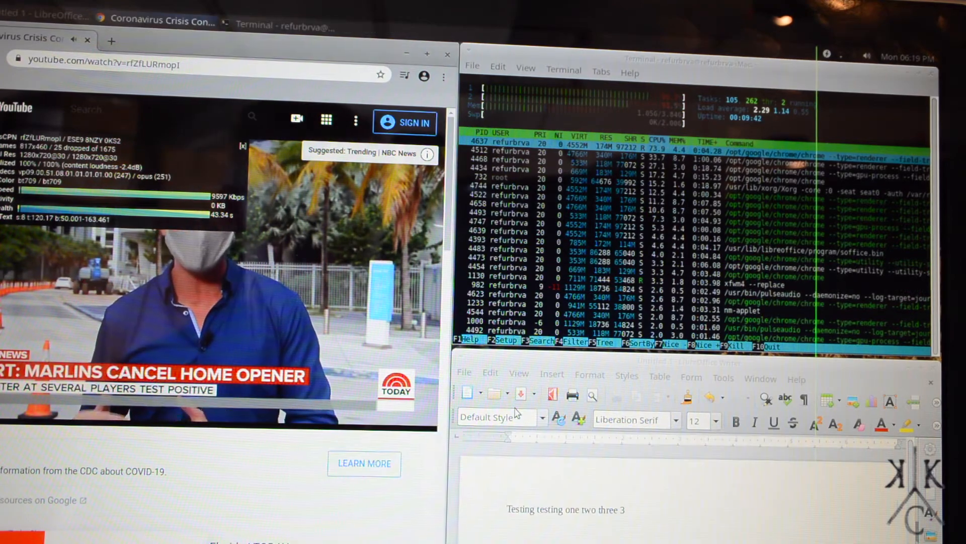